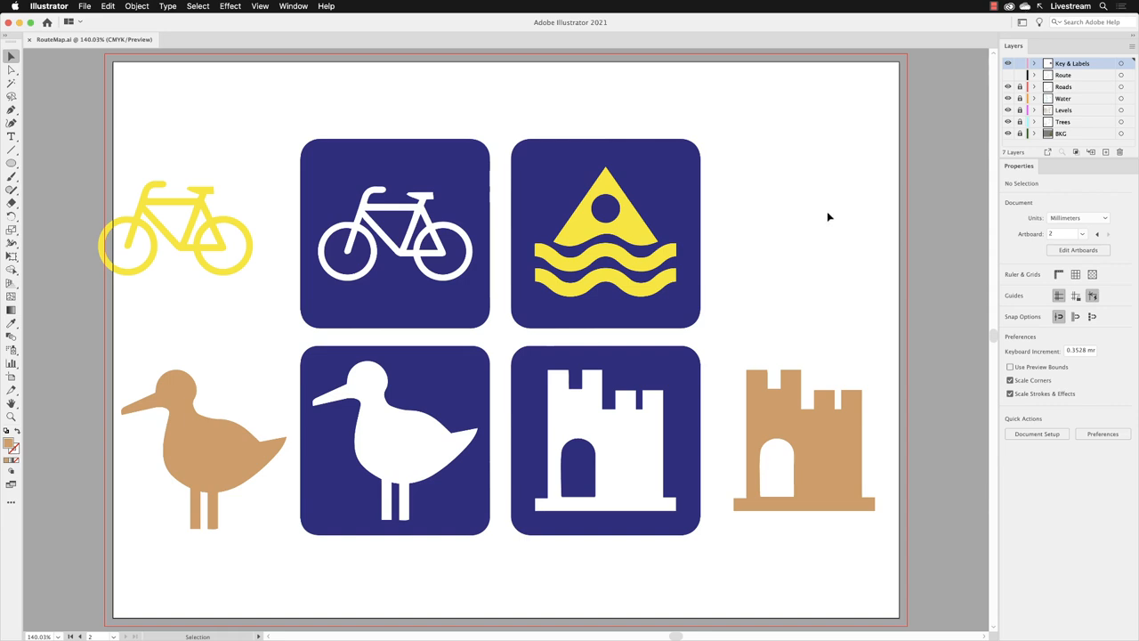
mouse_move(60, 99)
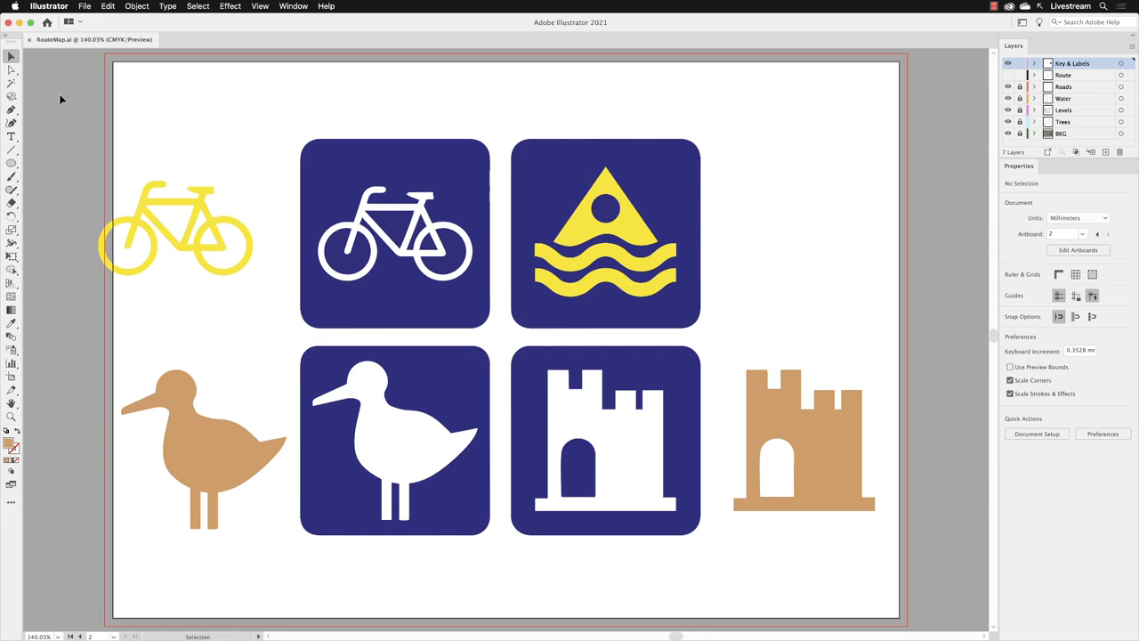
mouse_move(60, 85)
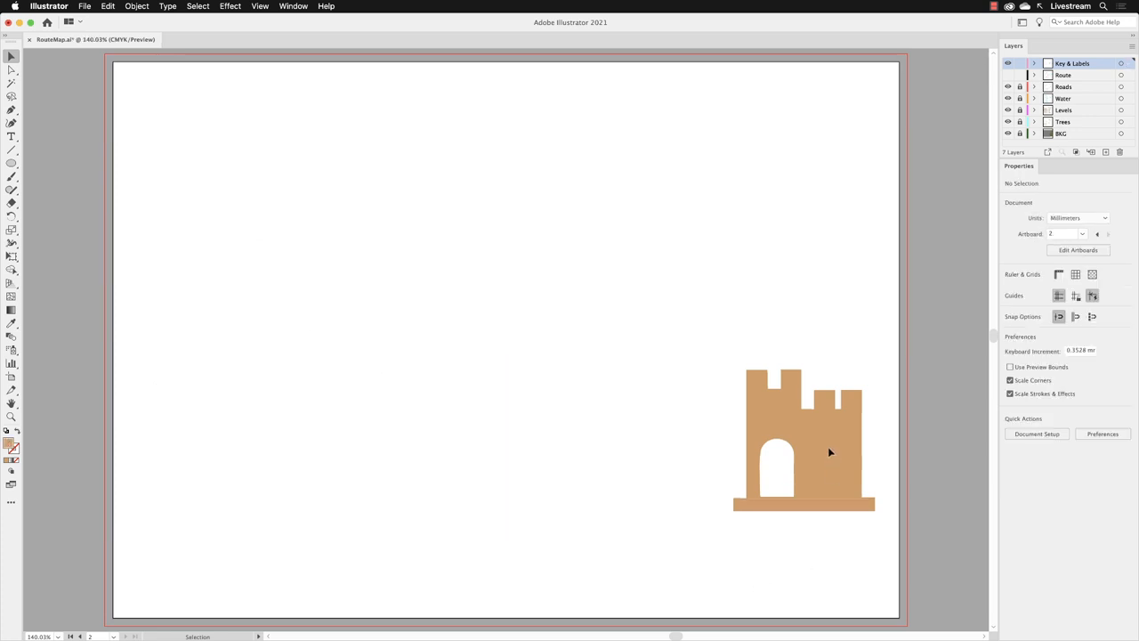
Step: Centre the castle on the artboard and change its fill from tan to solid black
left_click_drag(803, 440, 498, 340)
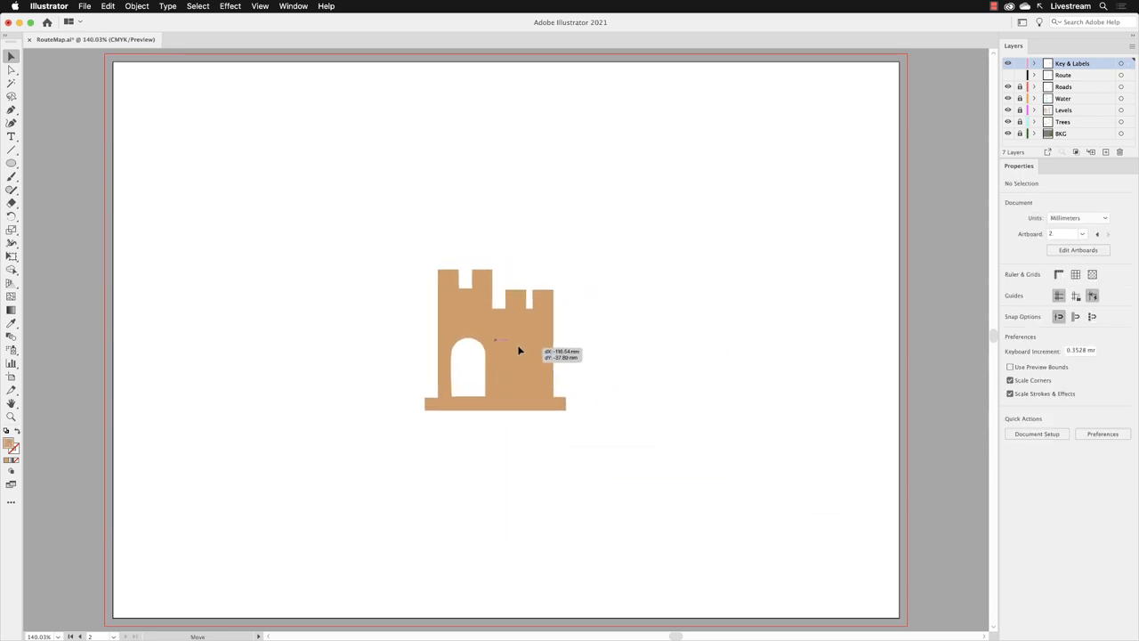
left_click(489, 338)
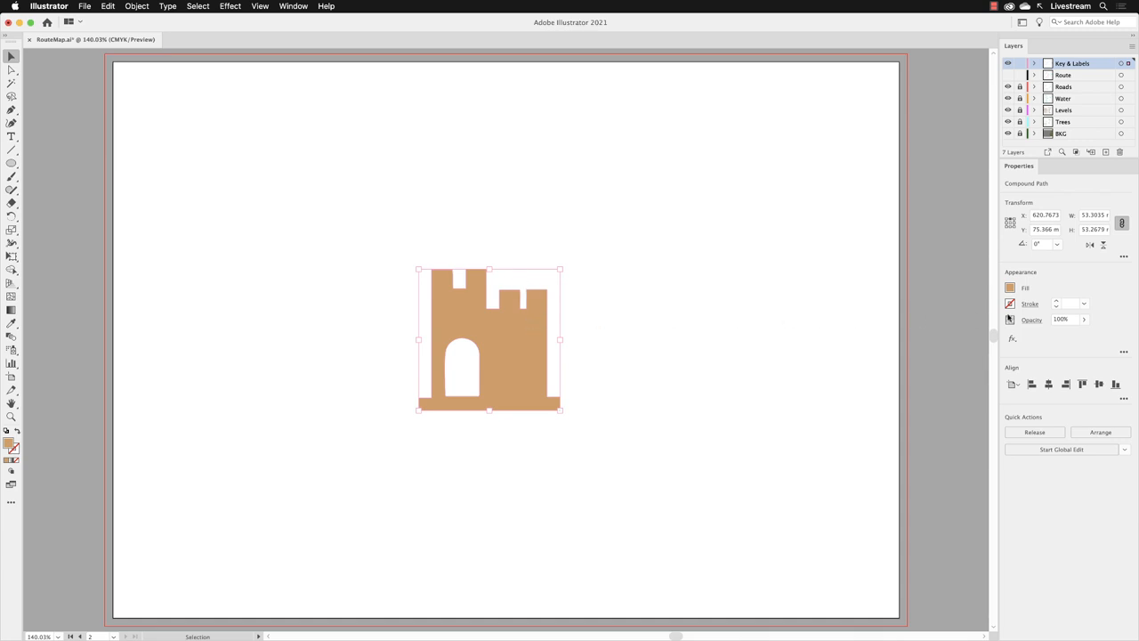
left_click(1010, 287)
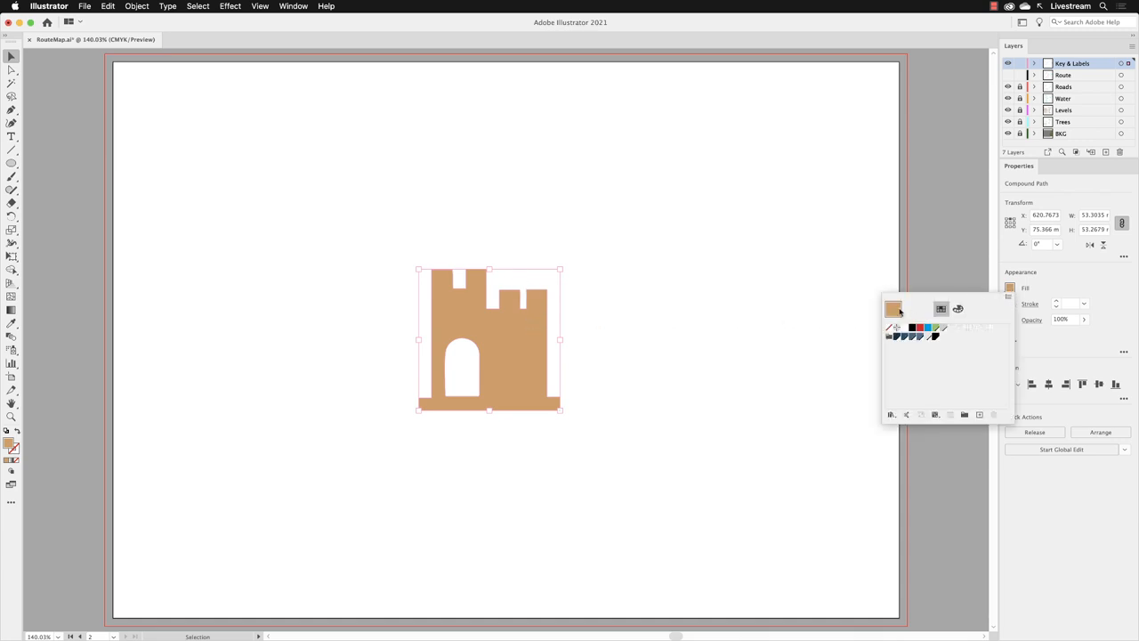
left_click(912, 327)
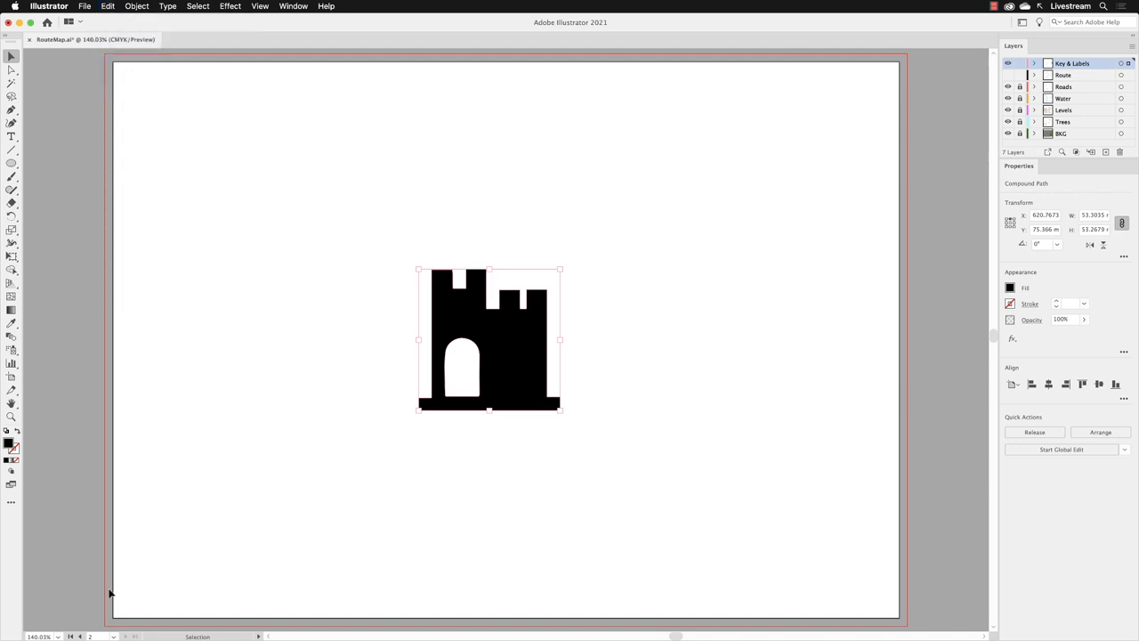
mouse_move(71, 636)
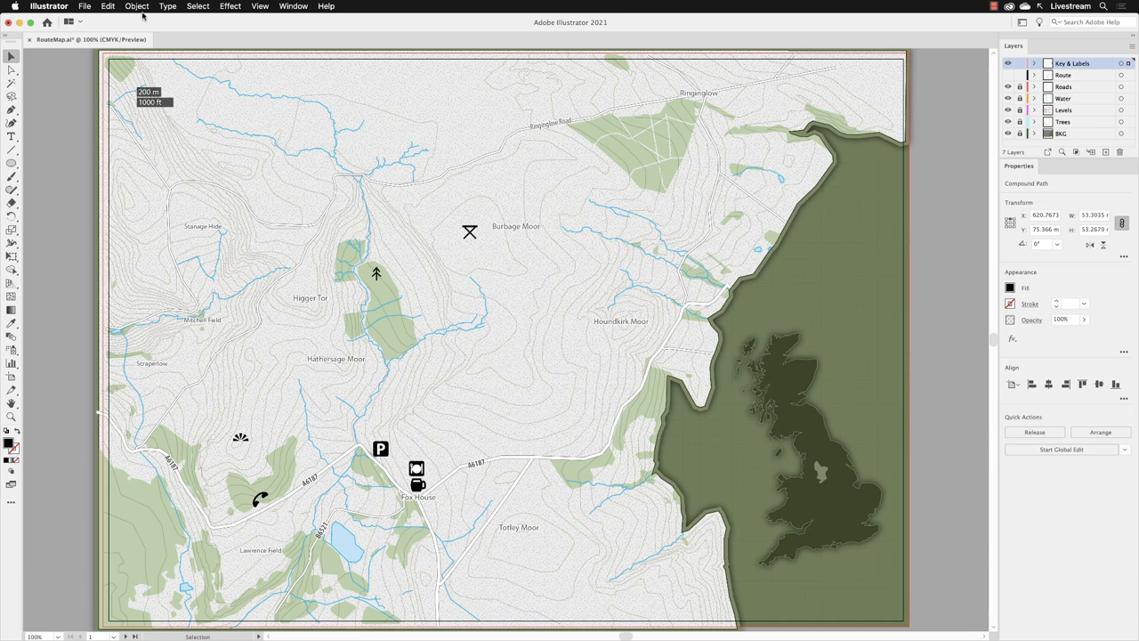
Step: Paste the copied black castle onto the route map artboard near Burbage Moor
left_click(108, 7)
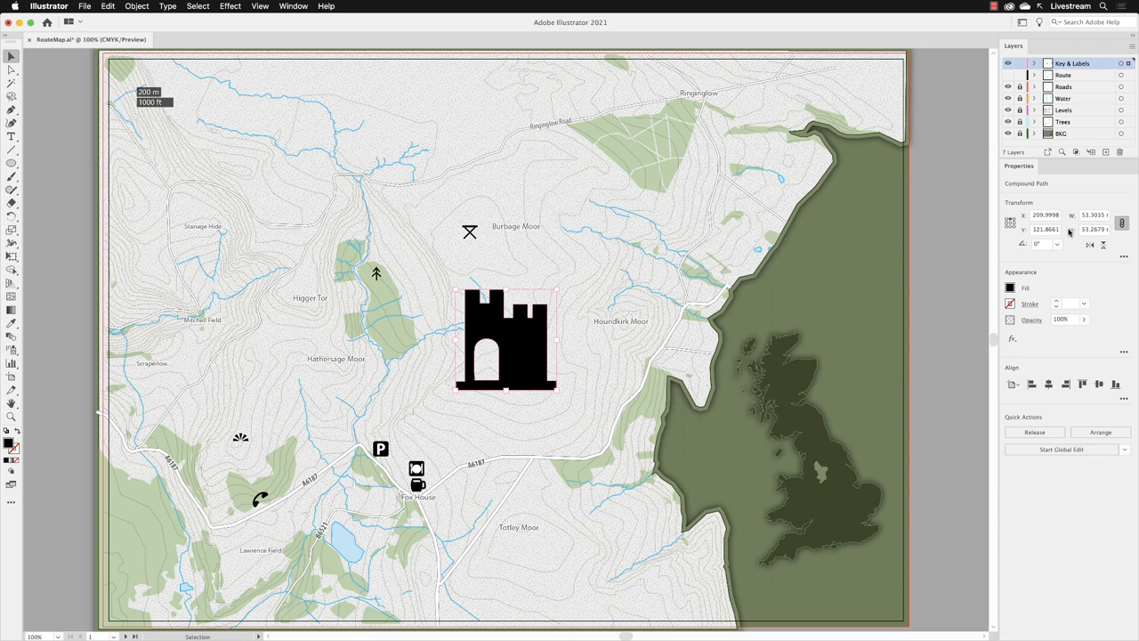
mouse_move(1080, 230)
type("8")
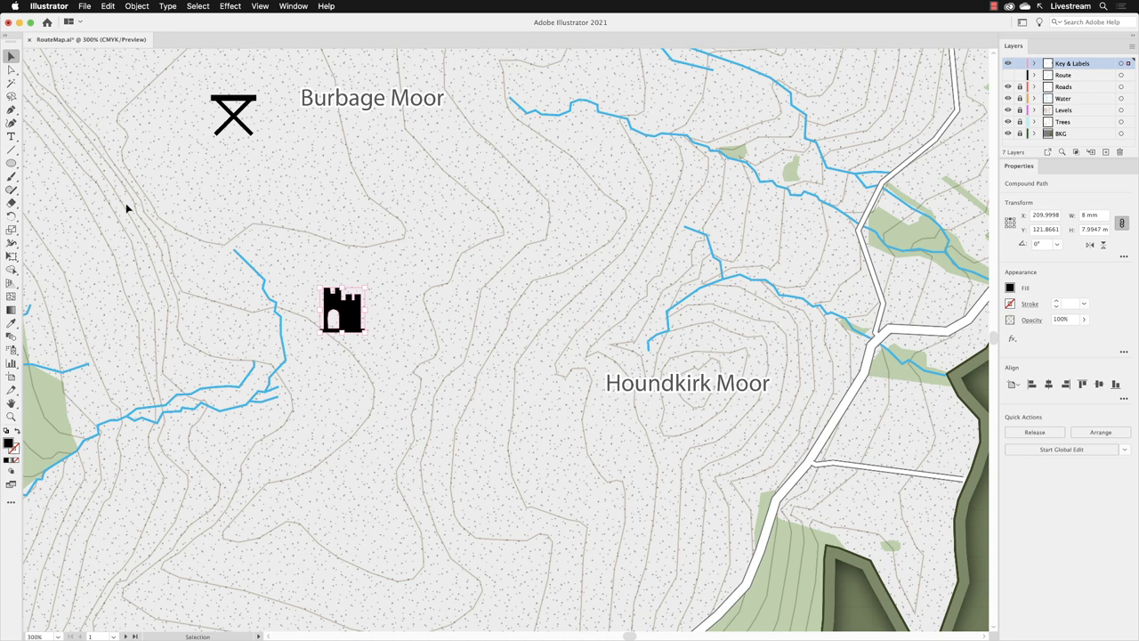
mouse_move(288, 104)
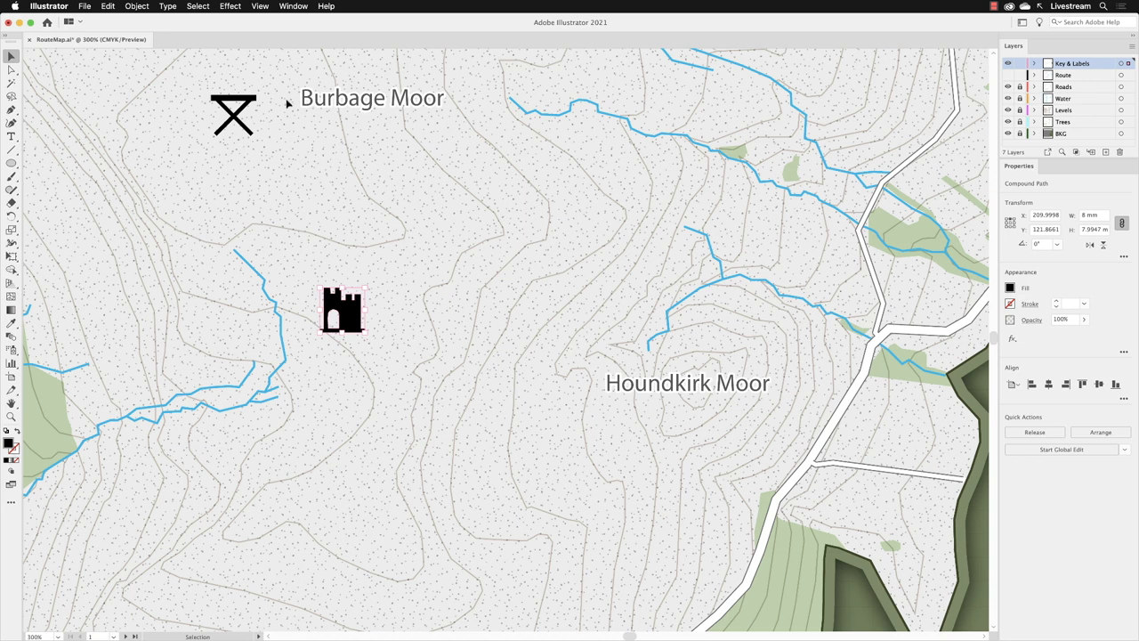
Step: Open the Window menu to choose a panel to show
left_click(293, 7)
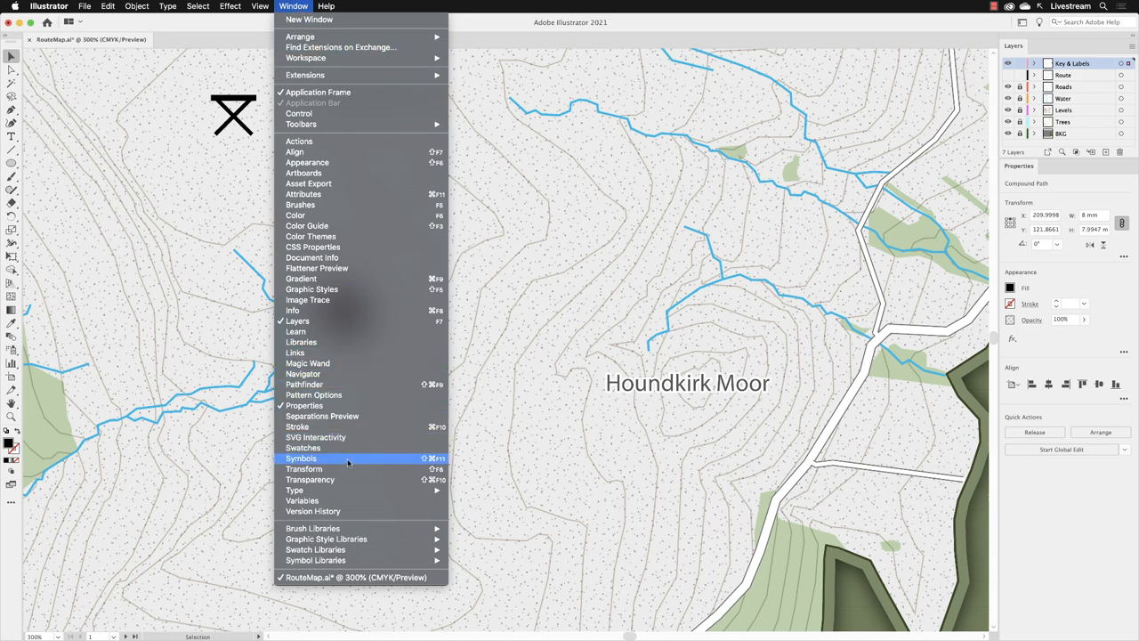
Step: Open the Symbols panel listing the map's existing symbols
left_click(301, 458)
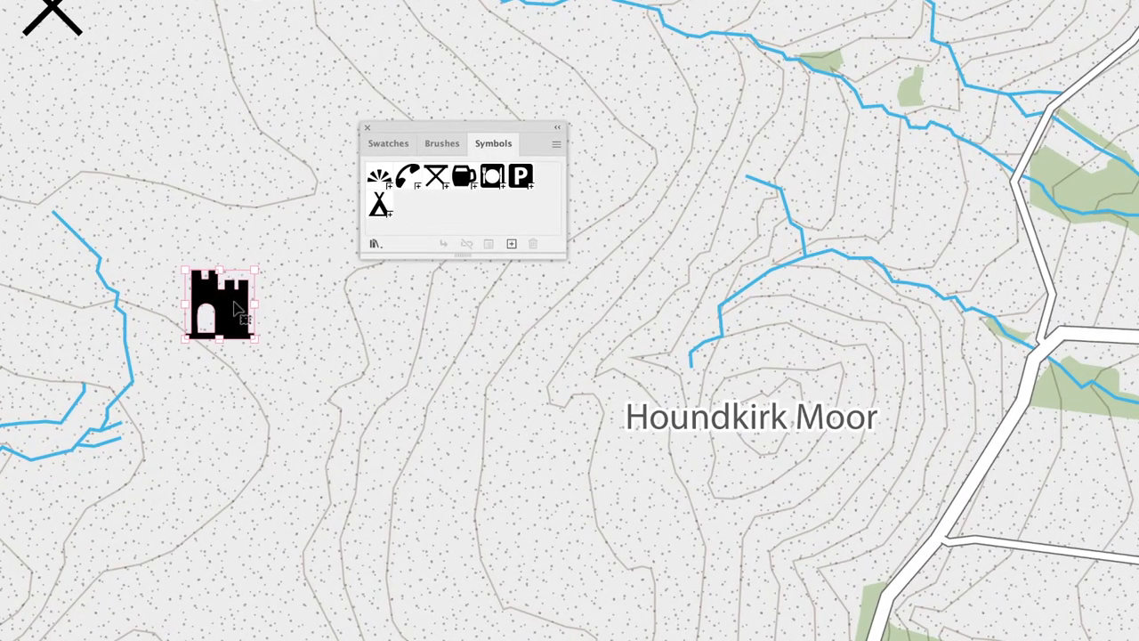
mouse_move(470, 283)
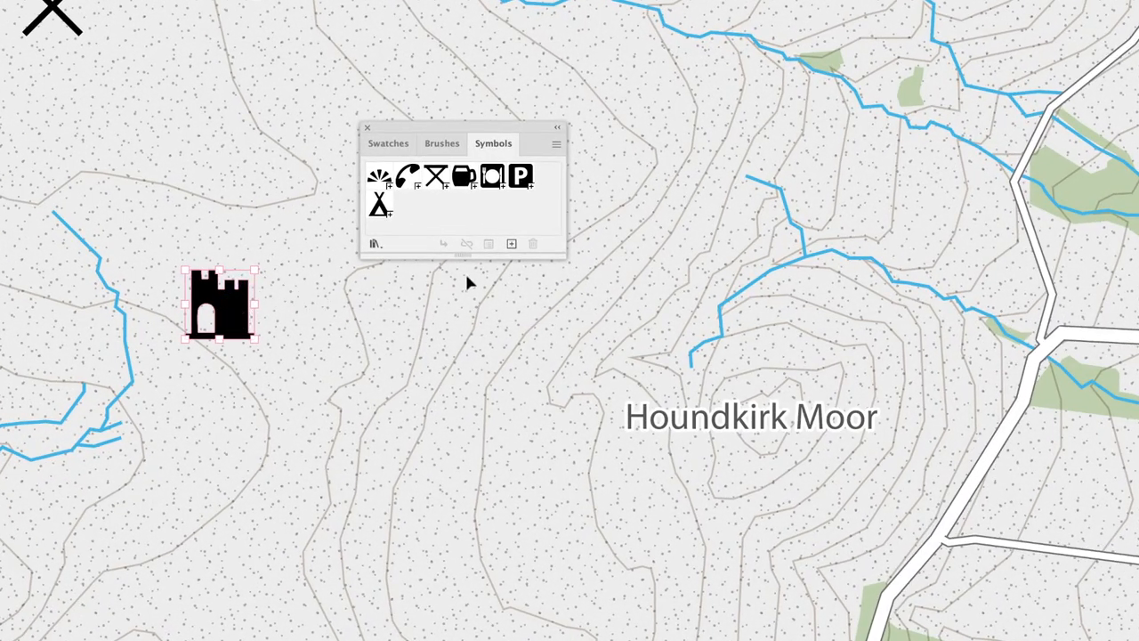
mouse_move(510, 243)
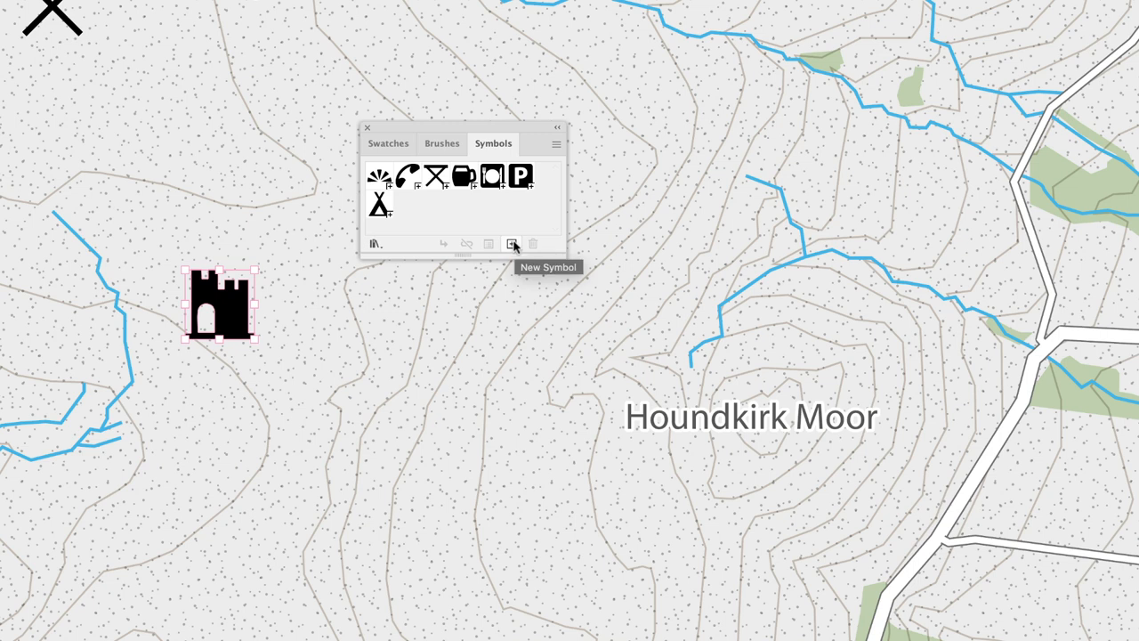
Step: Start a new symbol from the castle and name it 'Castle'
left_click(514, 244)
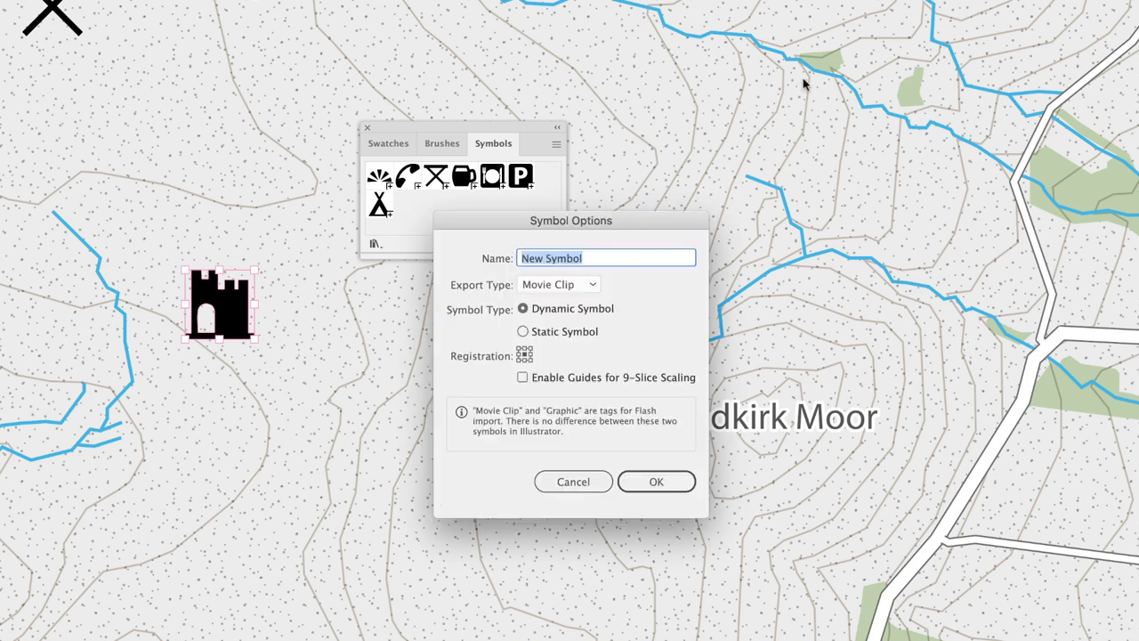
type("Ca")
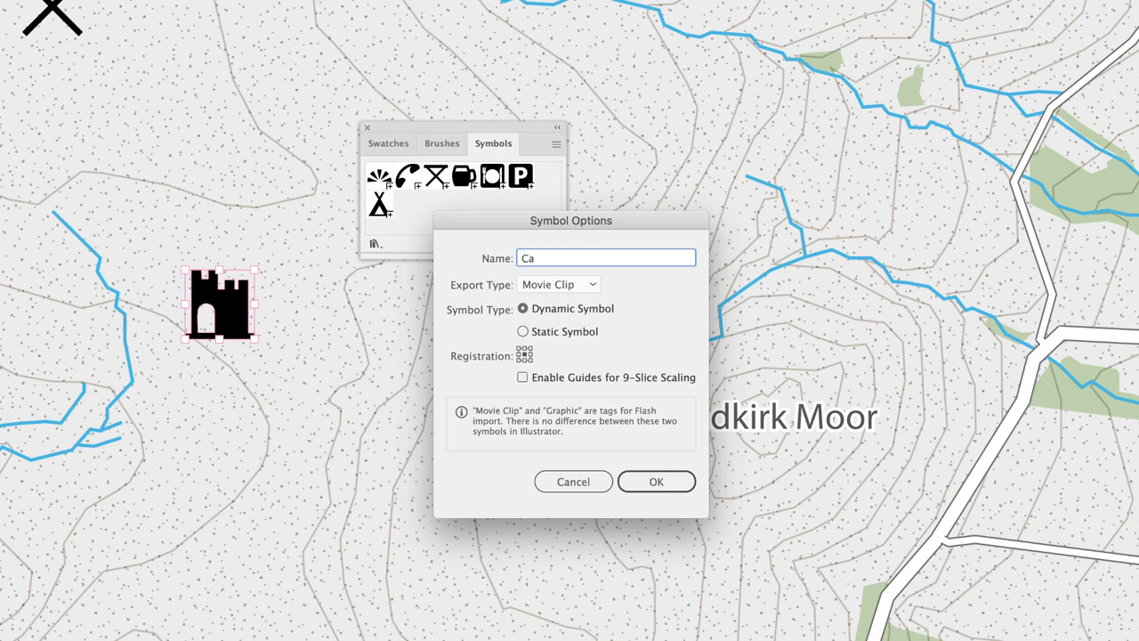
type("stle")
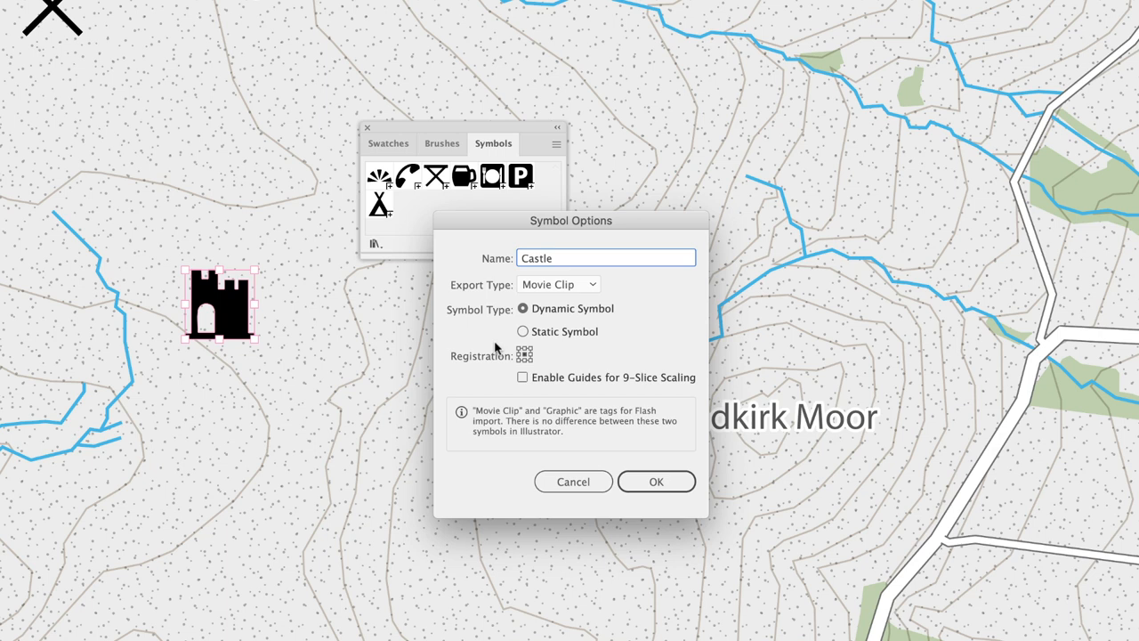
mouse_move(661, 444)
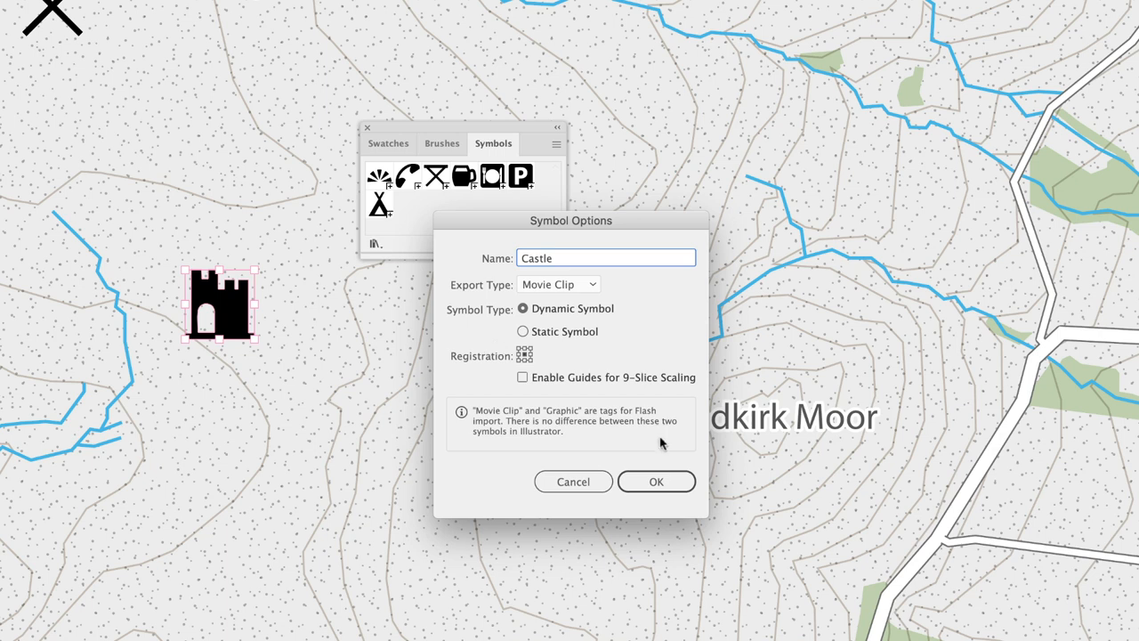
Step: Confirm the Symbol Options dialog, adding the 'Castle' symbol to the Symbols panel
left_click(656, 480)
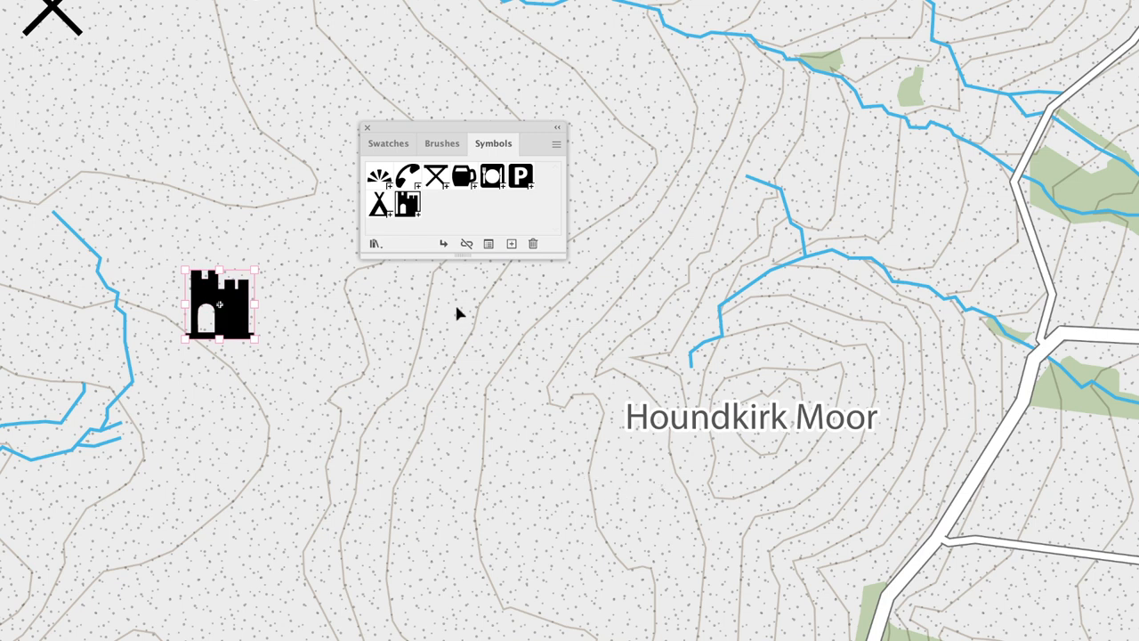
mouse_move(407, 203)
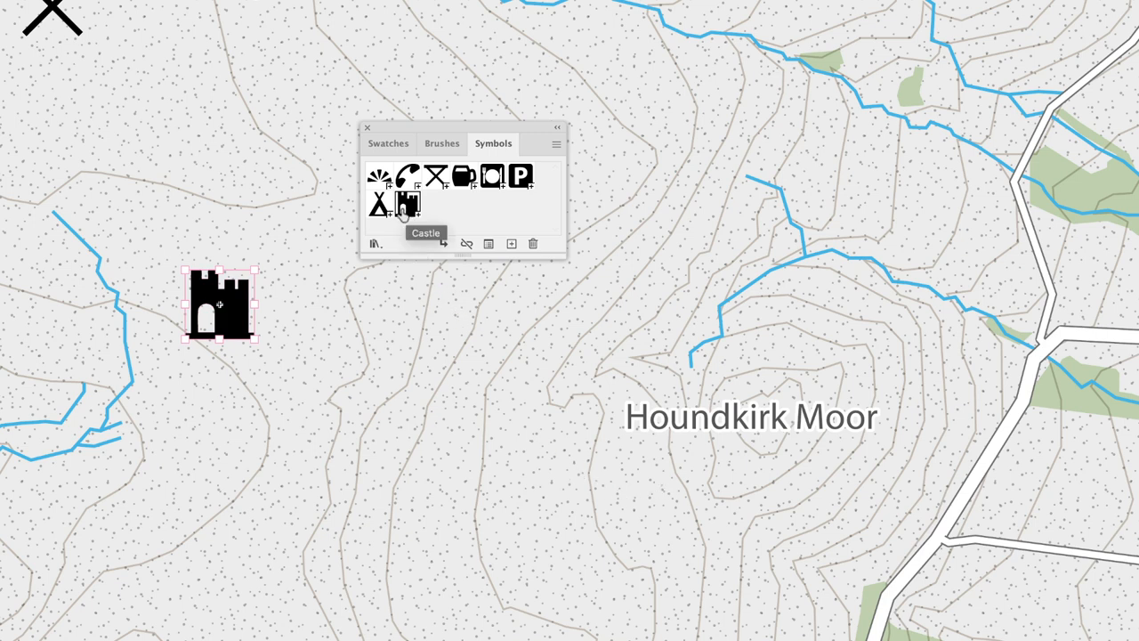
mouse_move(336, 313)
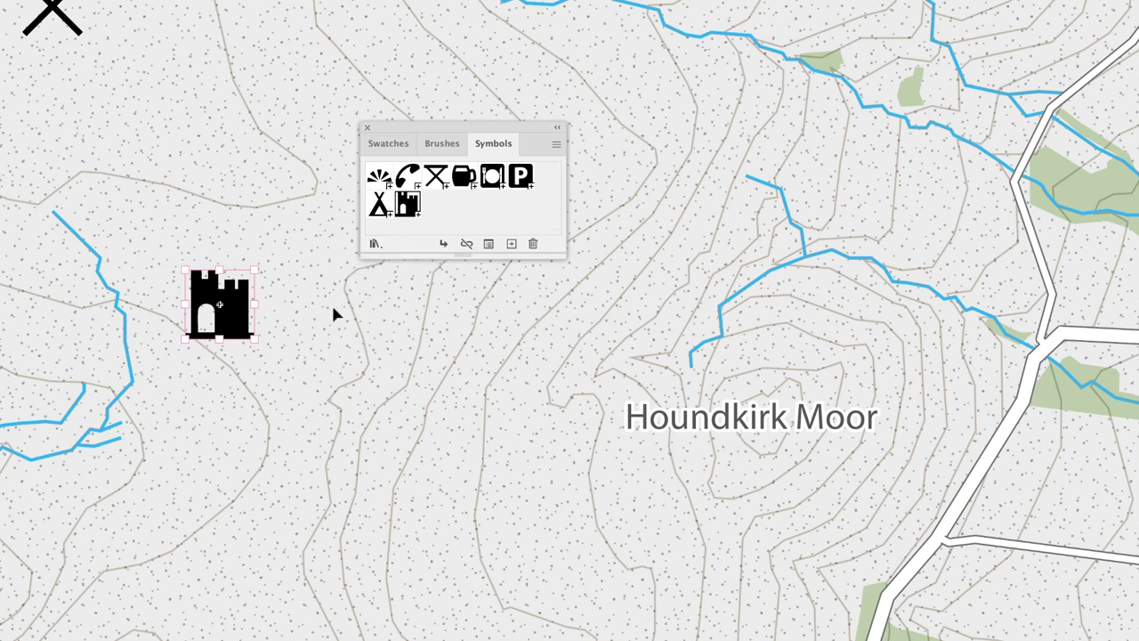
mouse_move(313, 342)
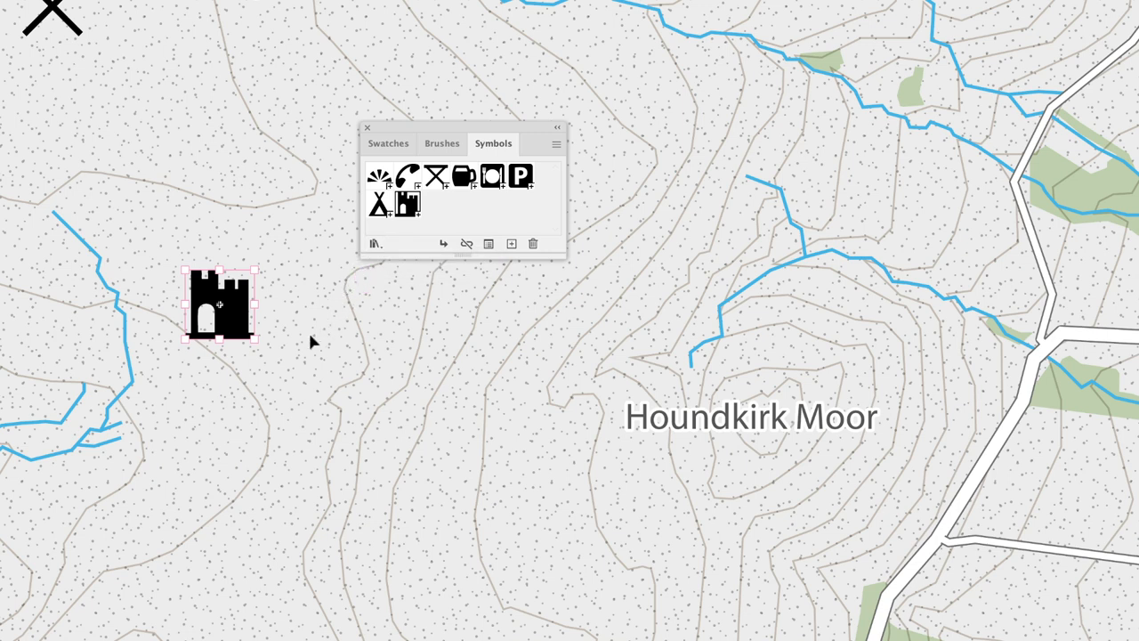
mouse_move(303, 347)
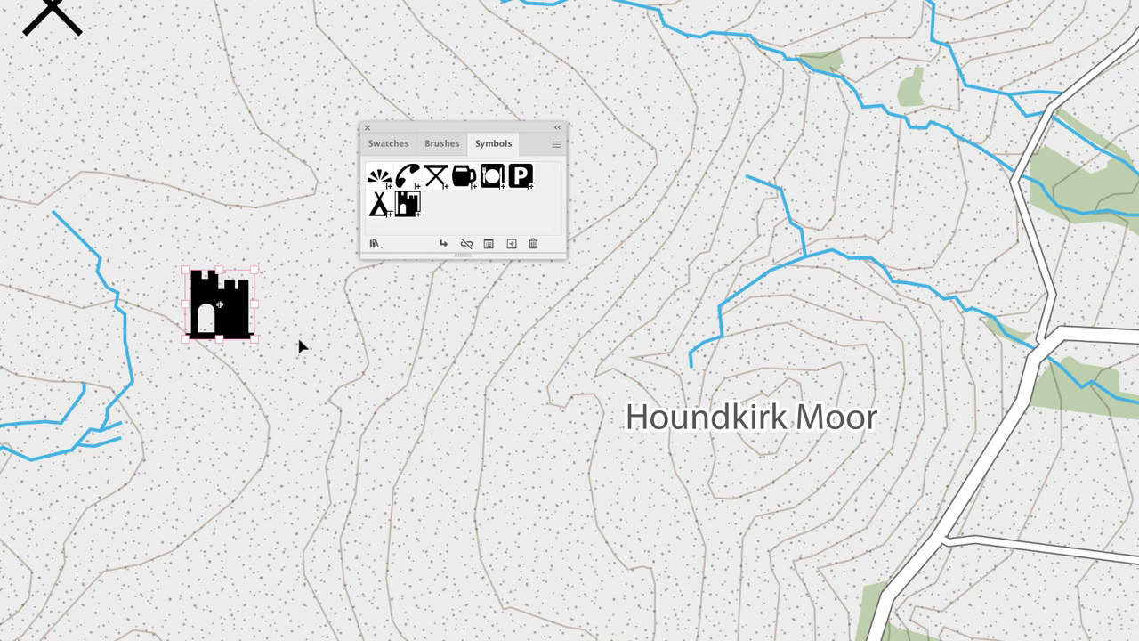
mouse_move(371, 340)
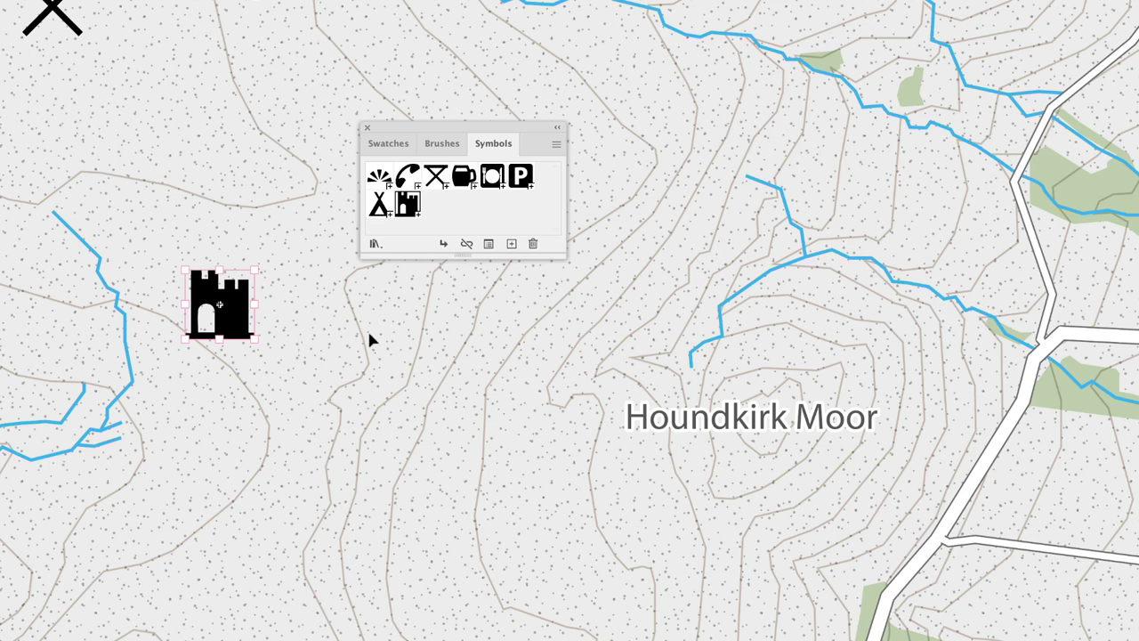